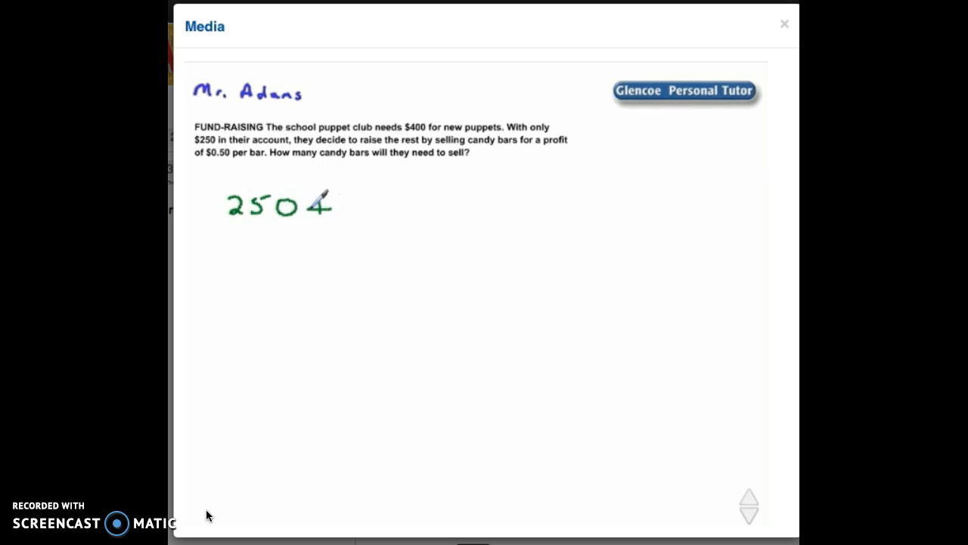
Step: Handwrite the starting amount 250 in green beneath the problem text
drag(325, 194, 370, 204)
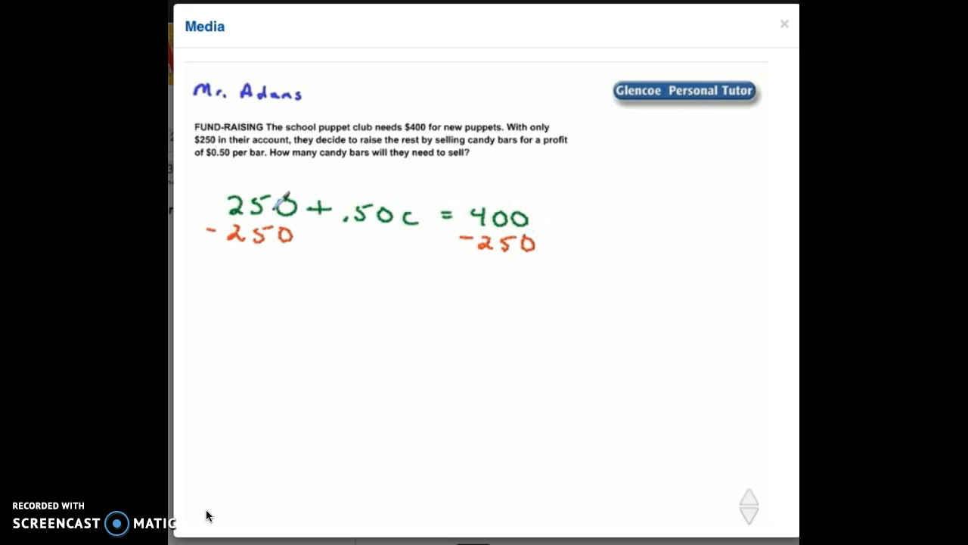
Step: Write -250 under both sides, cross out the 250s, and write .50c = 150
drag(287, 199, 227, 242)
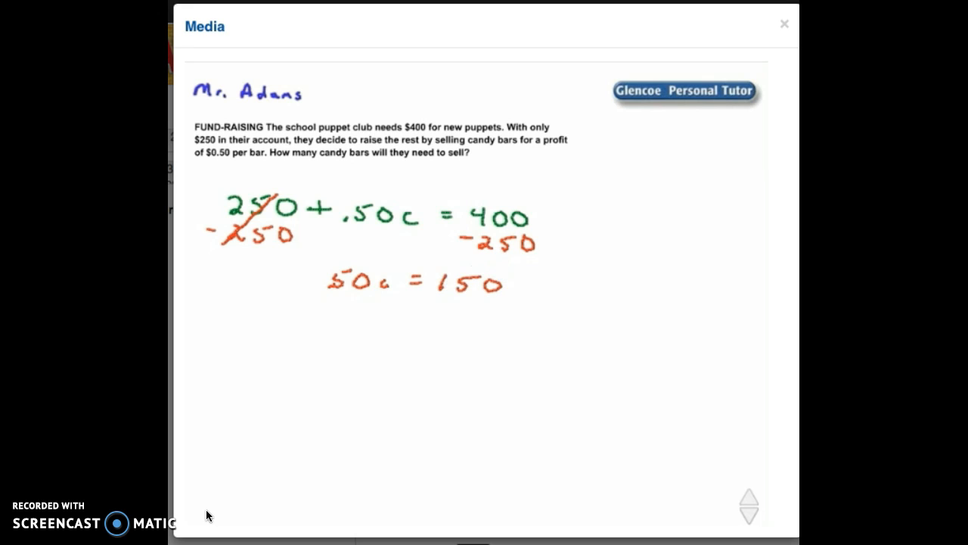
Step: Divide both sides by .50, write c = 300 in black, and circle it
drag(326, 297, 393, 296)
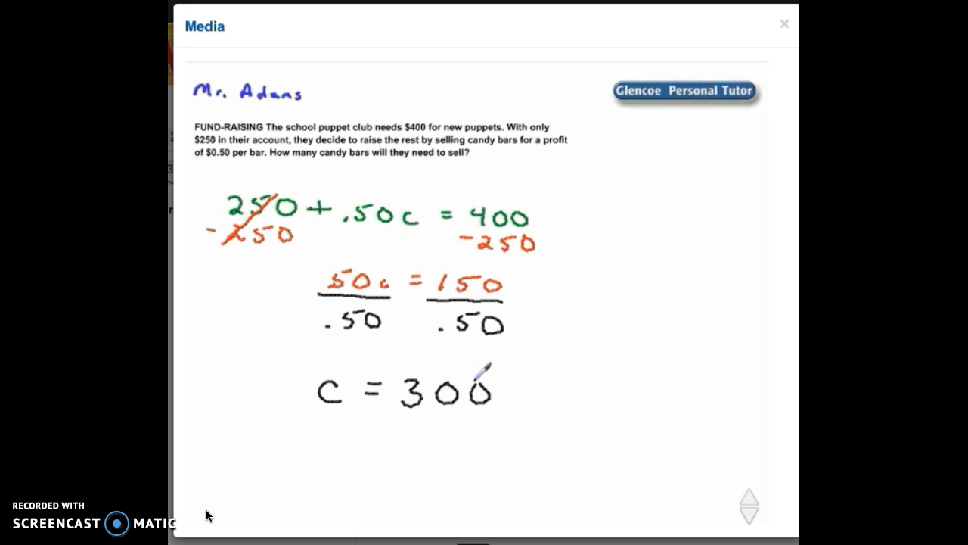
drag(318, 363, 491, 416)
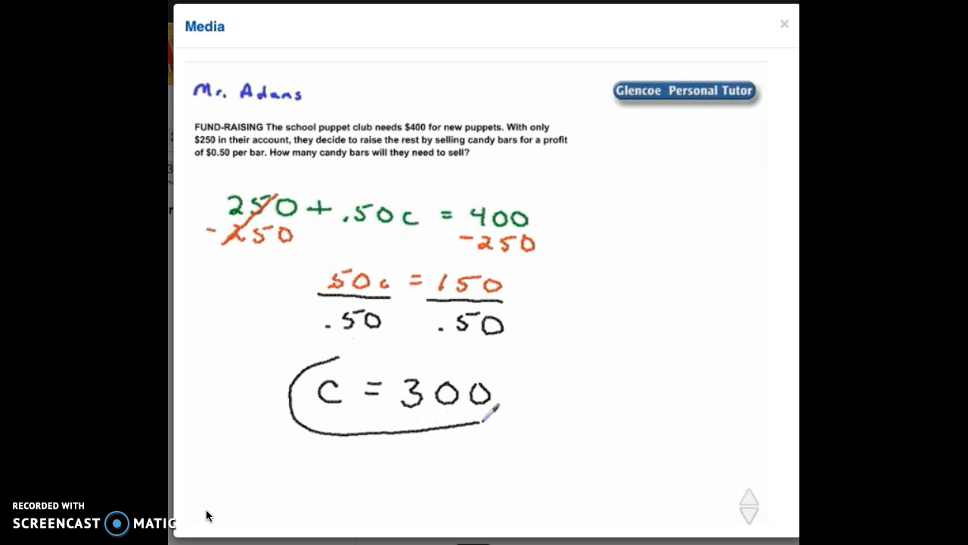